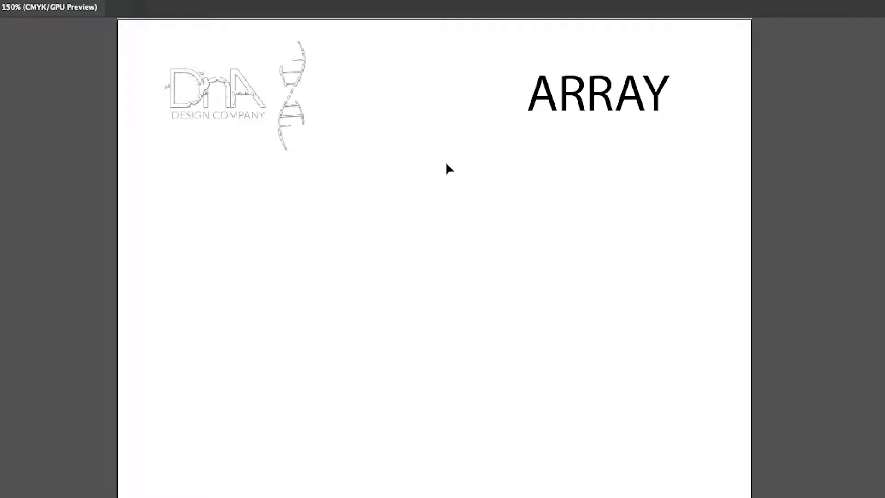
mouse_move(535, 131)
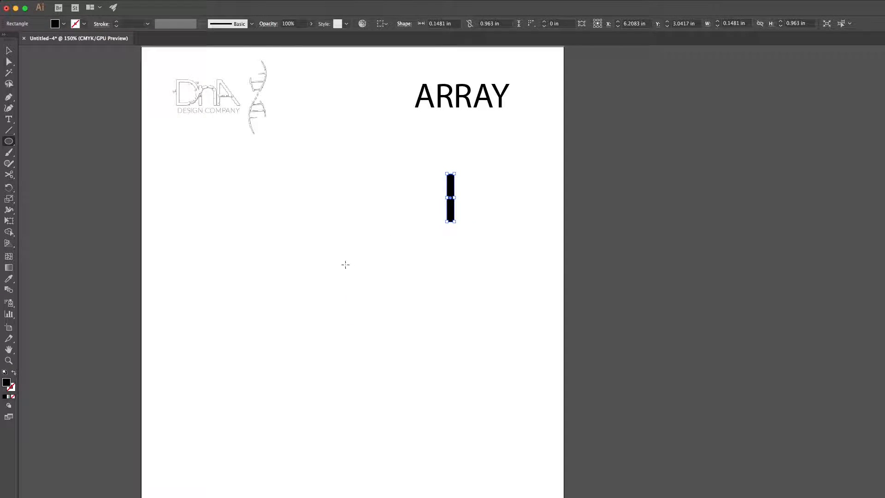
Draw a tall, thin black rectangle on the artboard below the ARRAY heading.
left_click_drag(376, 334, 443, 381)
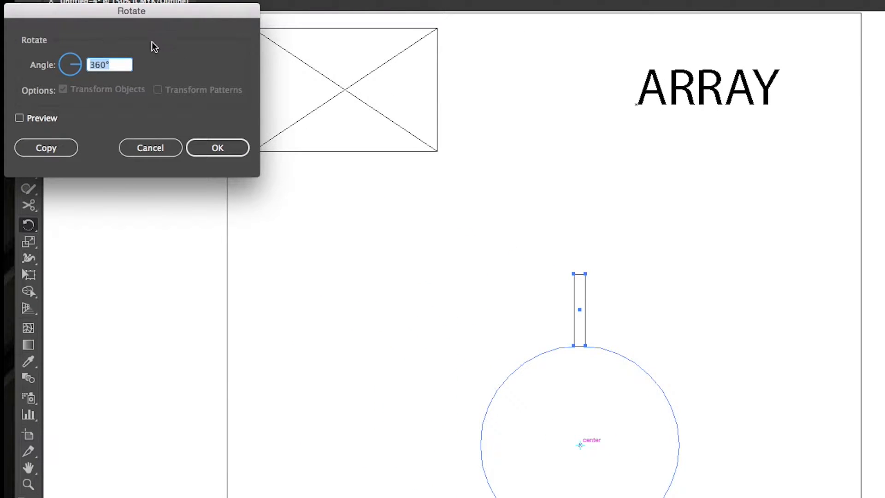
mouse_move(158, 54)
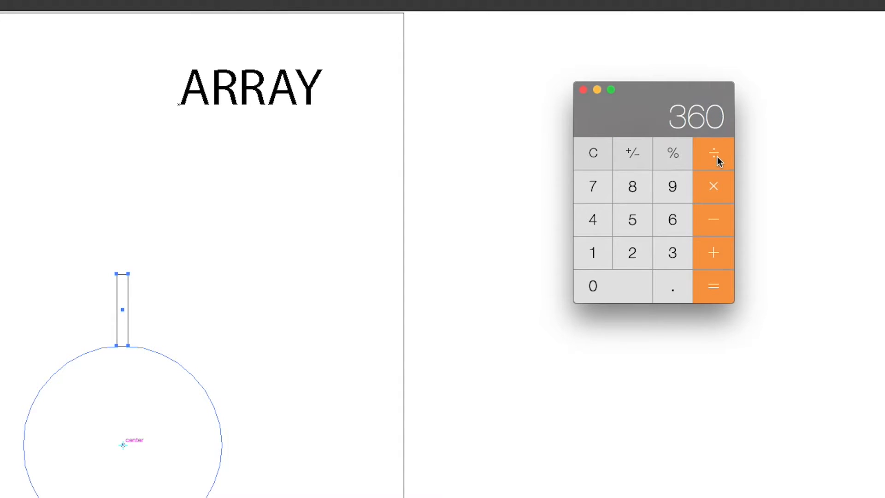
Start dividing 360 in Calculator to find the rotation step angle.
left_click(713, 287)
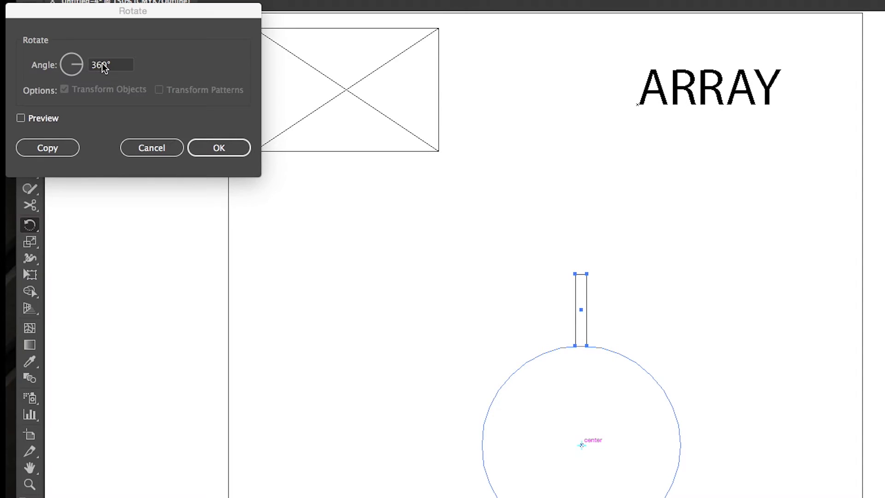
Make a copy of the rectangle rotated 18° about the circle's centre.
type("18°")
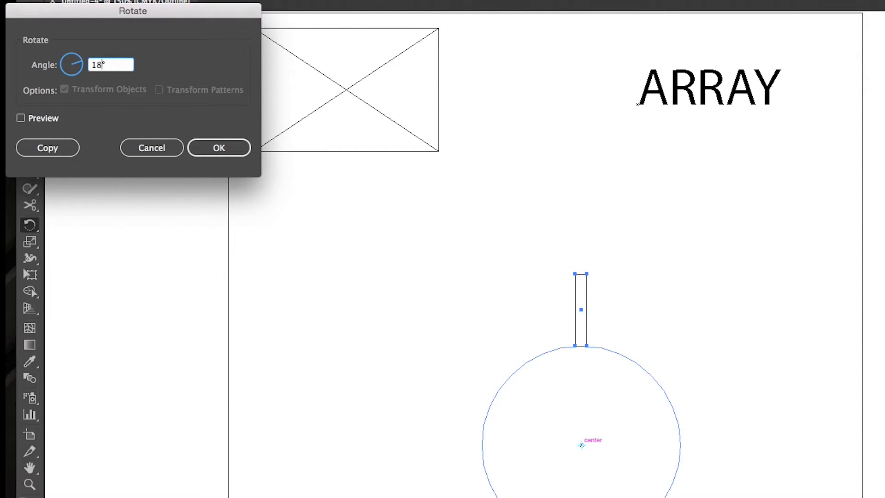
left_click(47, 148)
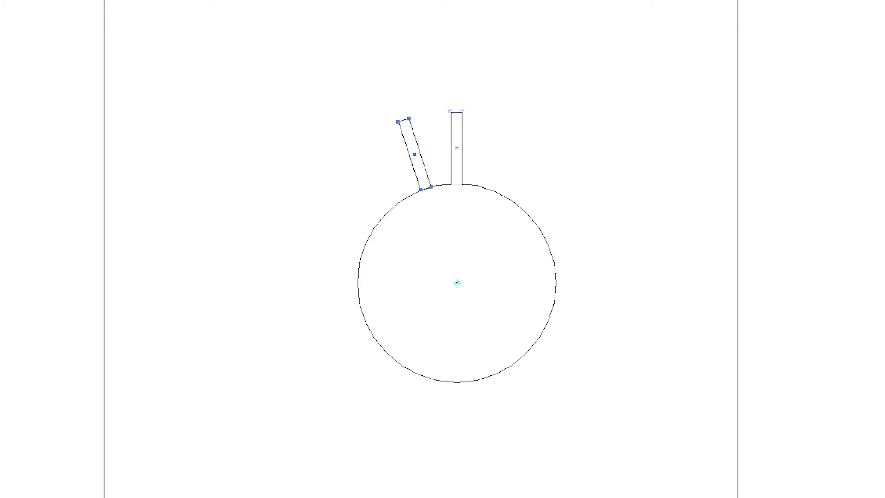
mouse_move(468, 282)
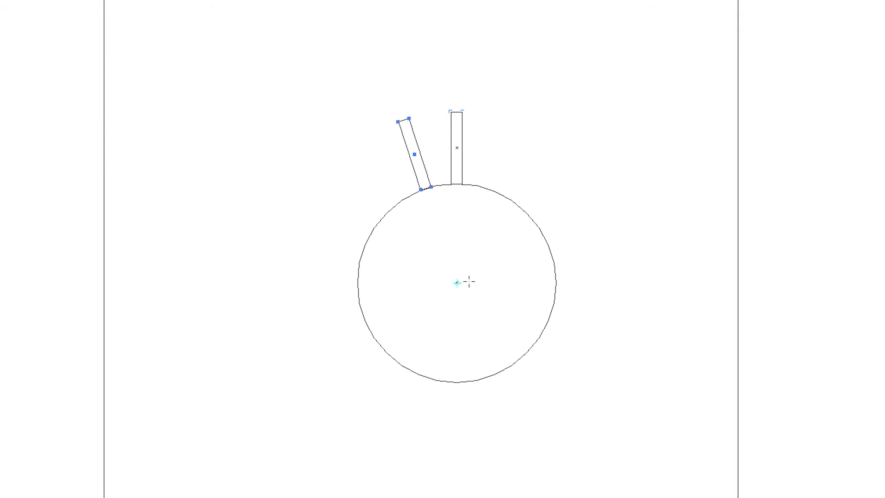